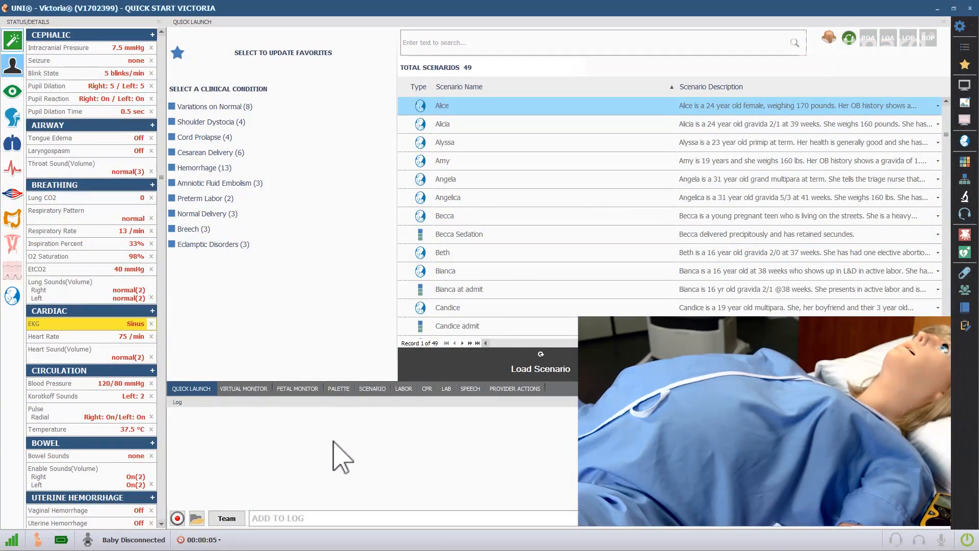
Show the Virtual Monitor view with the 3D patient and live vital waveforms.
click(244, 387)
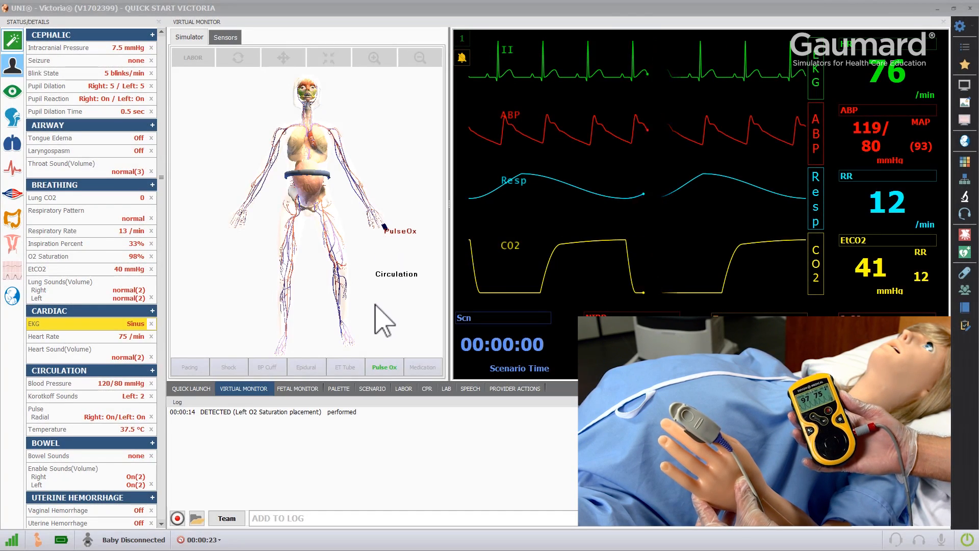
click(385, 366)
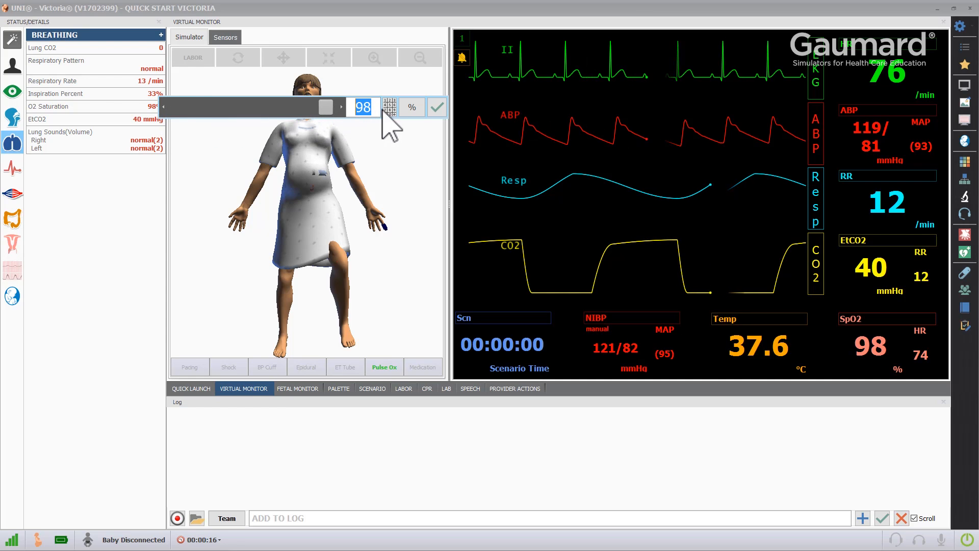
Enter a new O2 saturation value of 57% using the keypad.
click(390, 107)
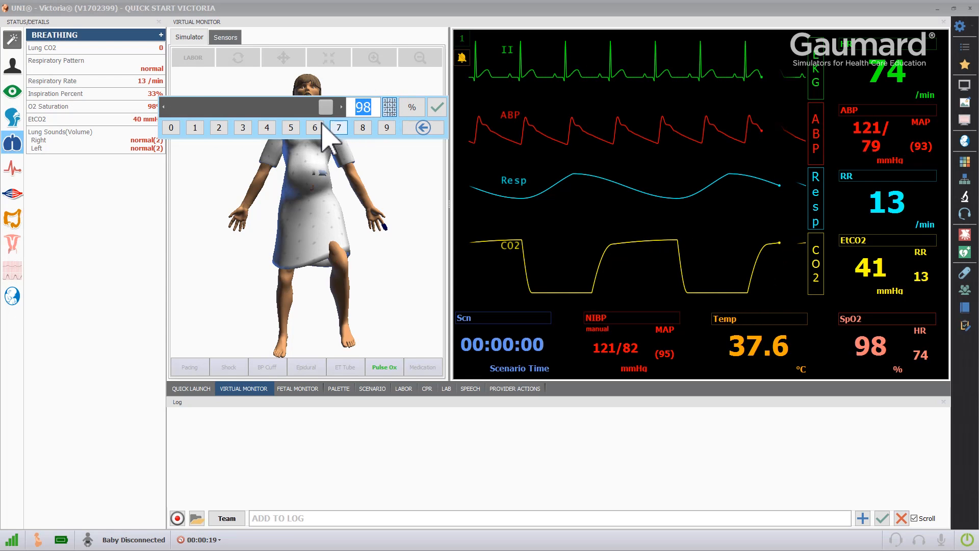
click(290, 128)
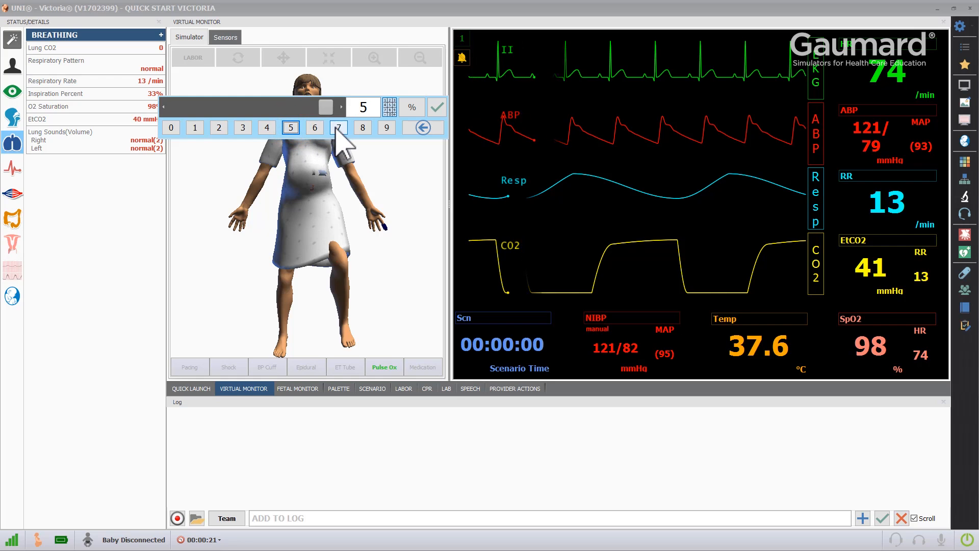
click(338, 128)
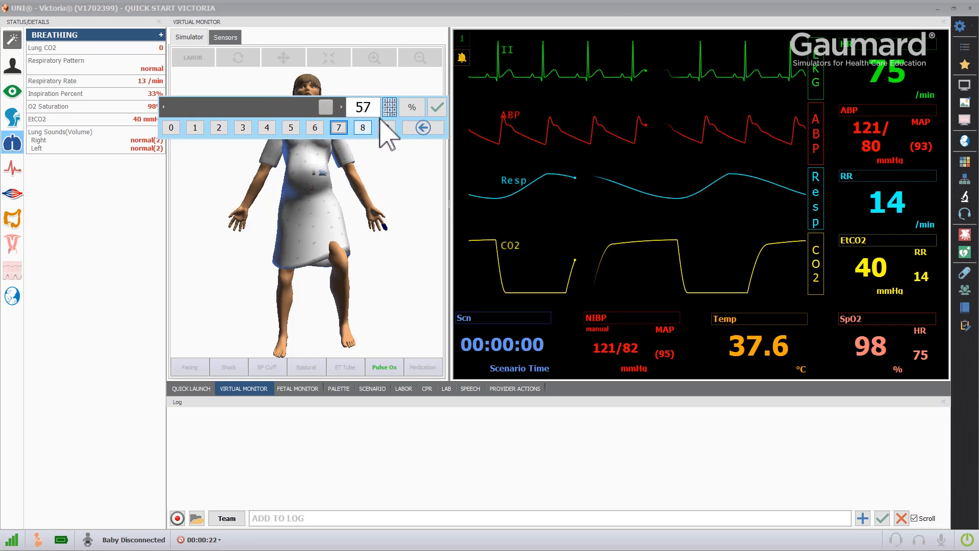